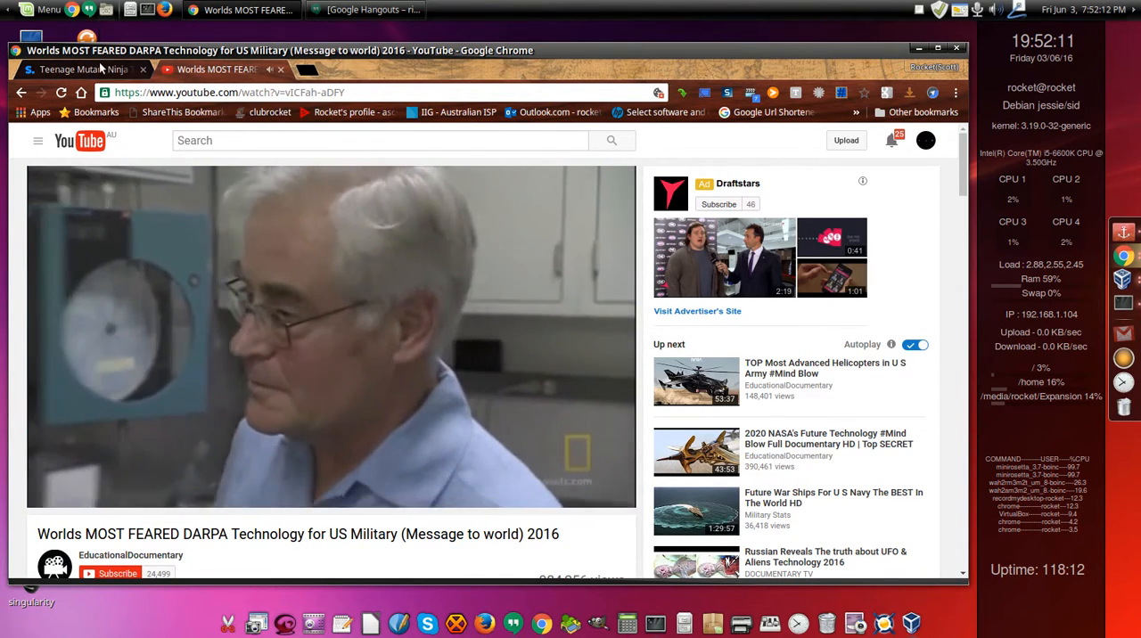
{"action": "mouse_move", "coordinate": [85, 70]}
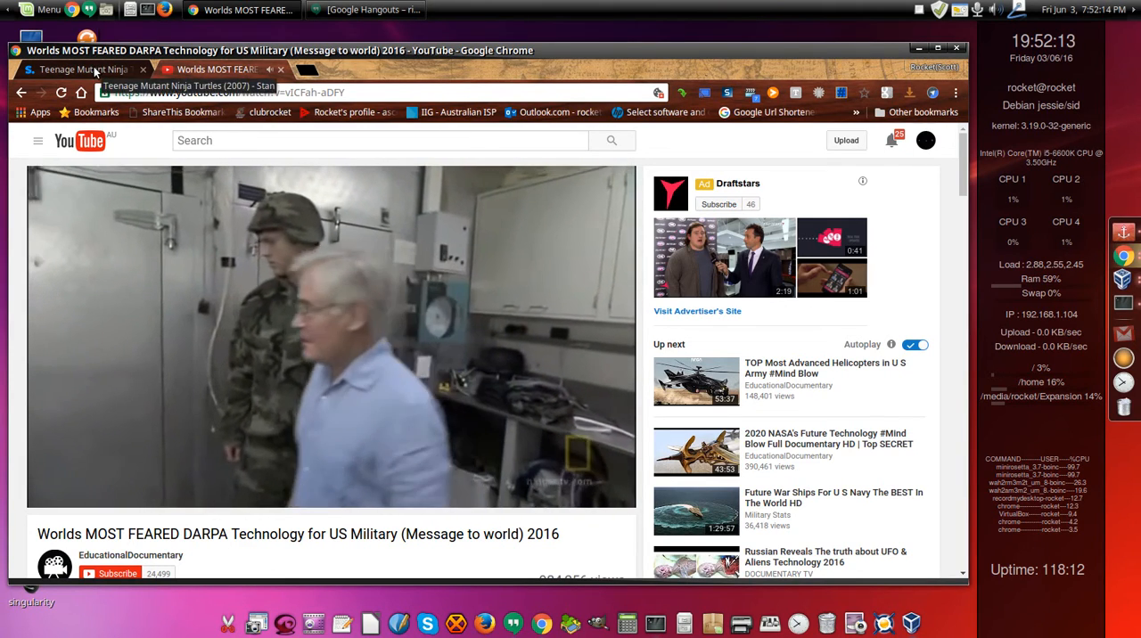
- Show the Stan Teenage Mutant Ninja Turtles (2007) page with its casting bar, then move to the next tab
{"action": "left_click", "coordinate": [80, 69]}
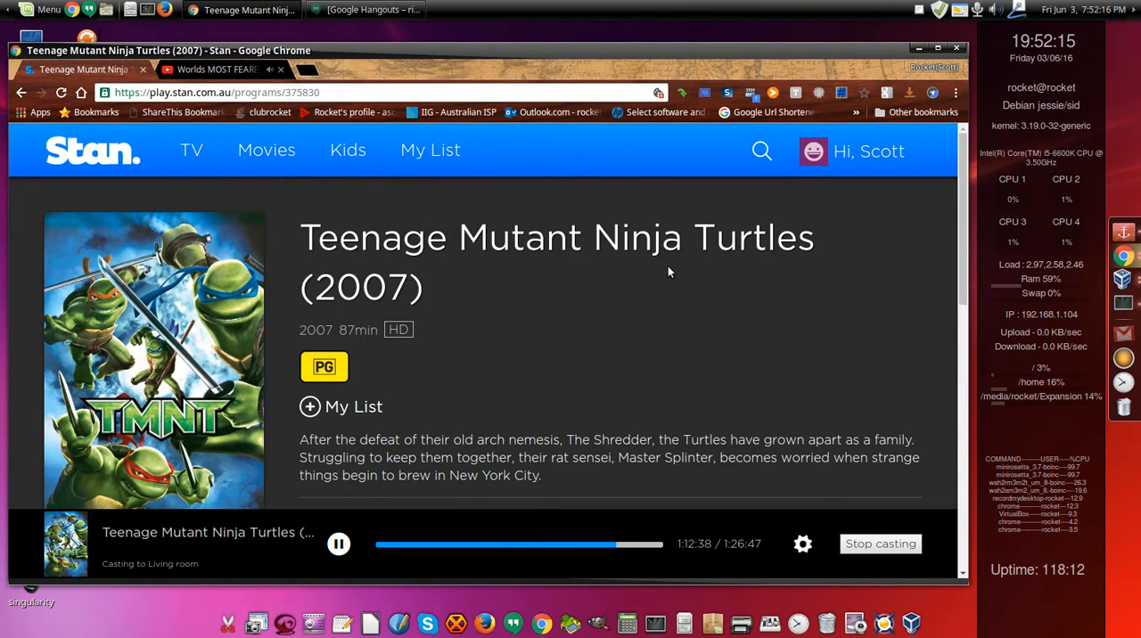
{"action": "left_click", "coordinate": [802, 543]}
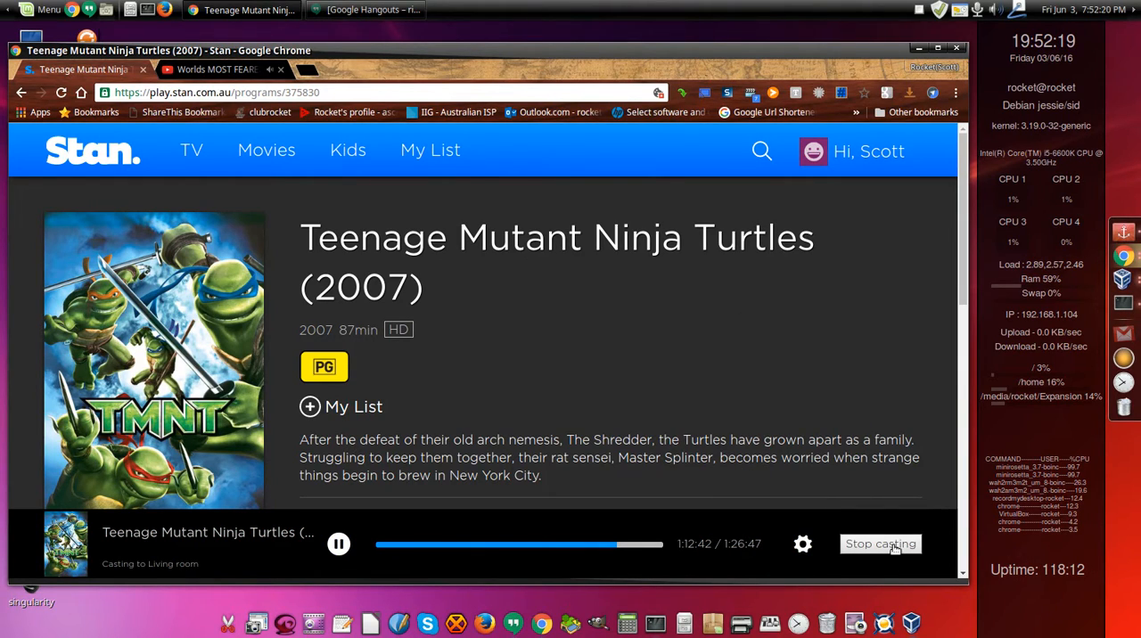
{"action": "mouse_move", "coordinate": [448, 405]}
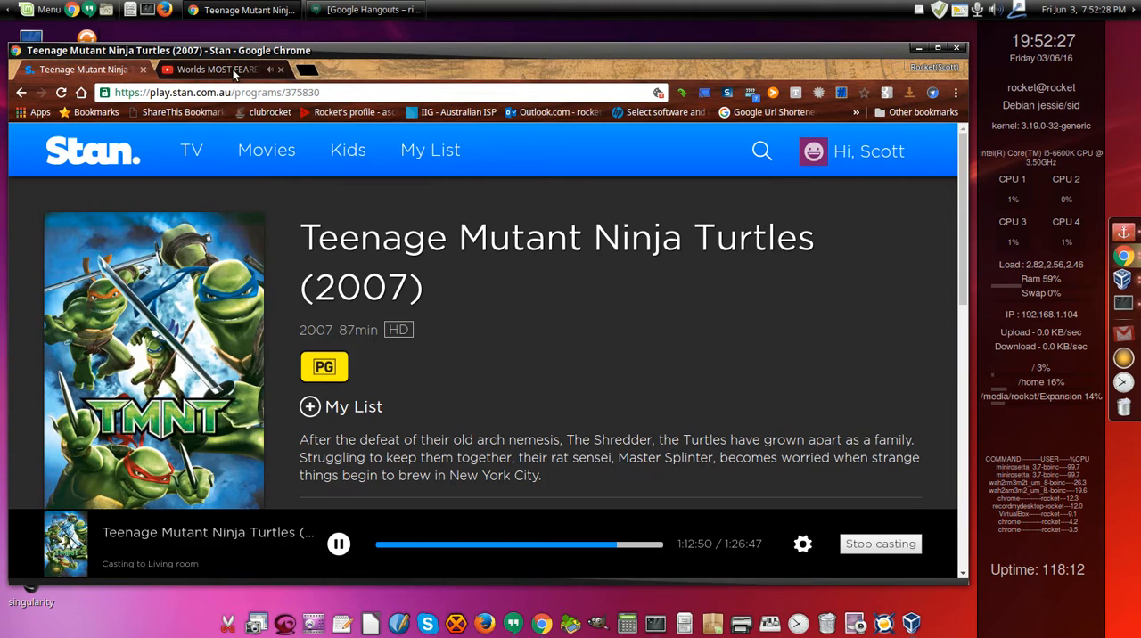
{"action": "left_click", "coordinate": [214, 70]}
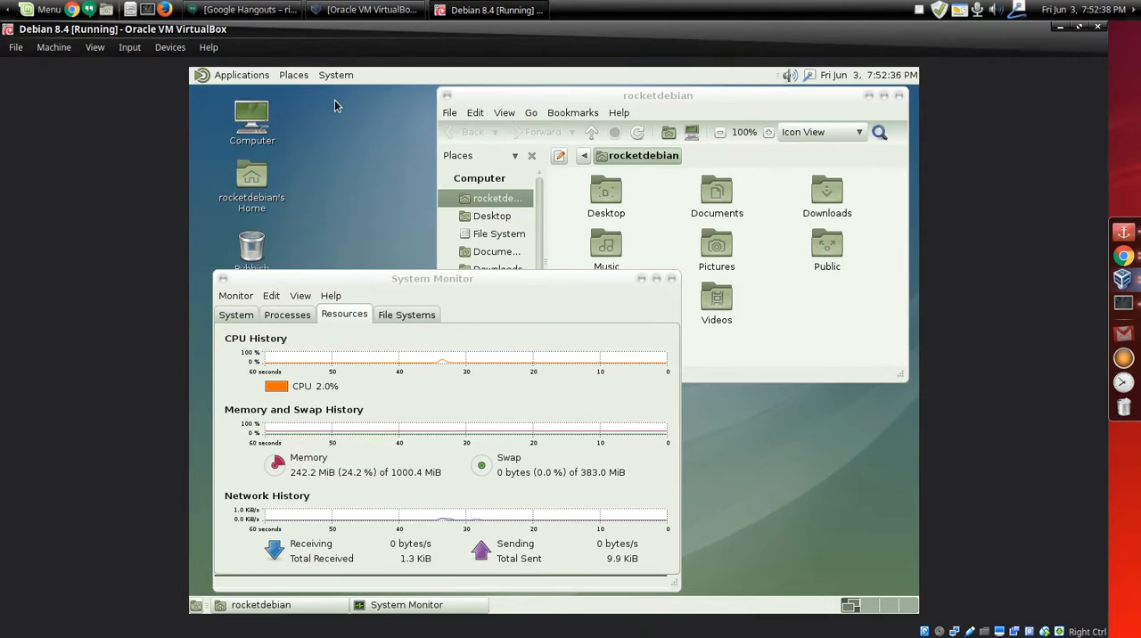
{"action": "mouse_move", "coordinate": [241, 75]}
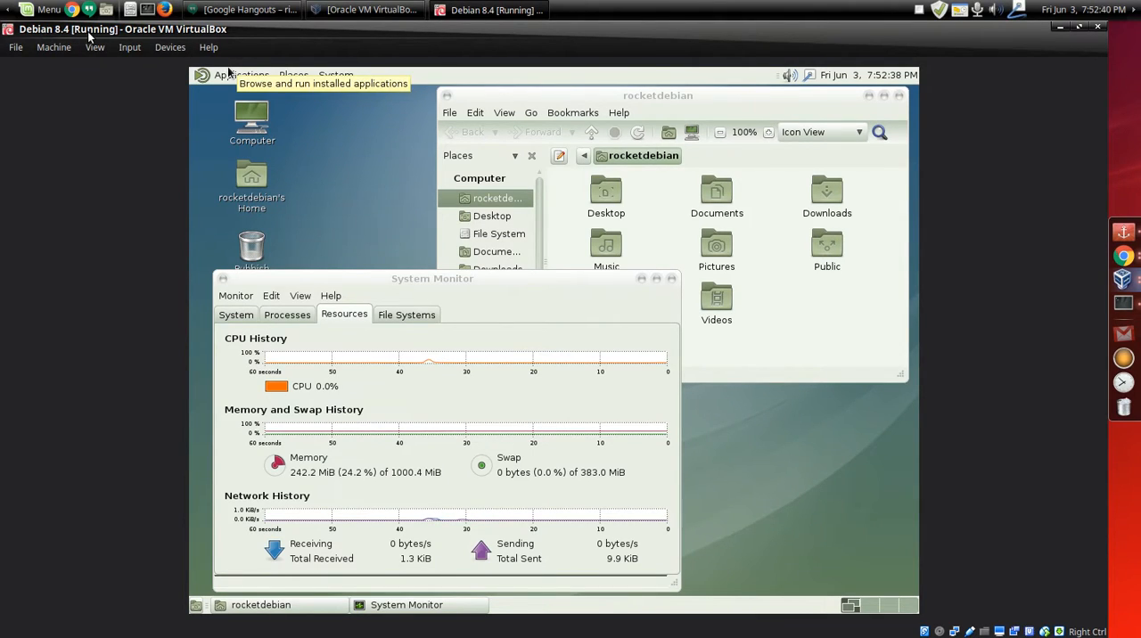
{"action": "mouse_move", "coordinate": [1067, 280]}
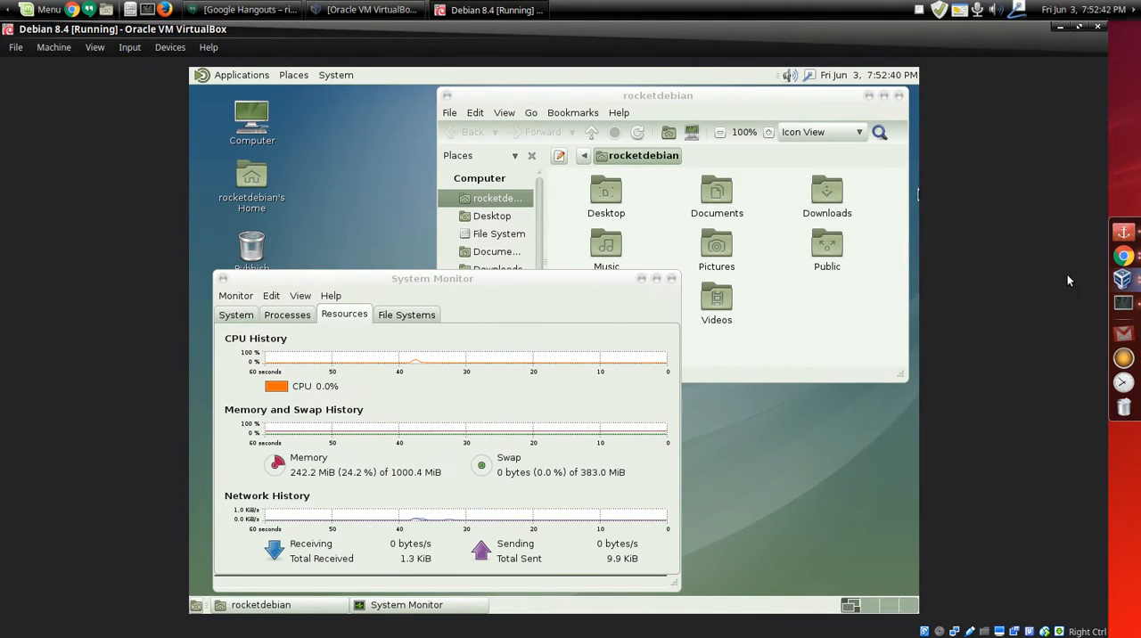
{"action": "mouse_move", "coordinate": [1086, 471]}
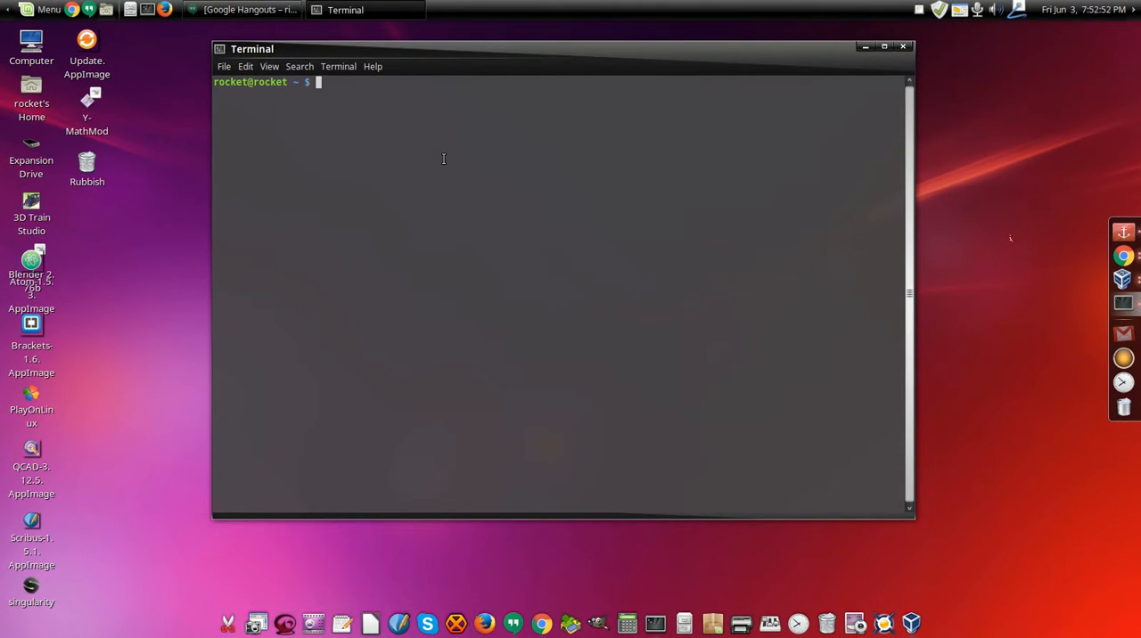
- Run 'inxi -F' to print the host machine's full hardware and system report
{"action": "type", "text": "l"}
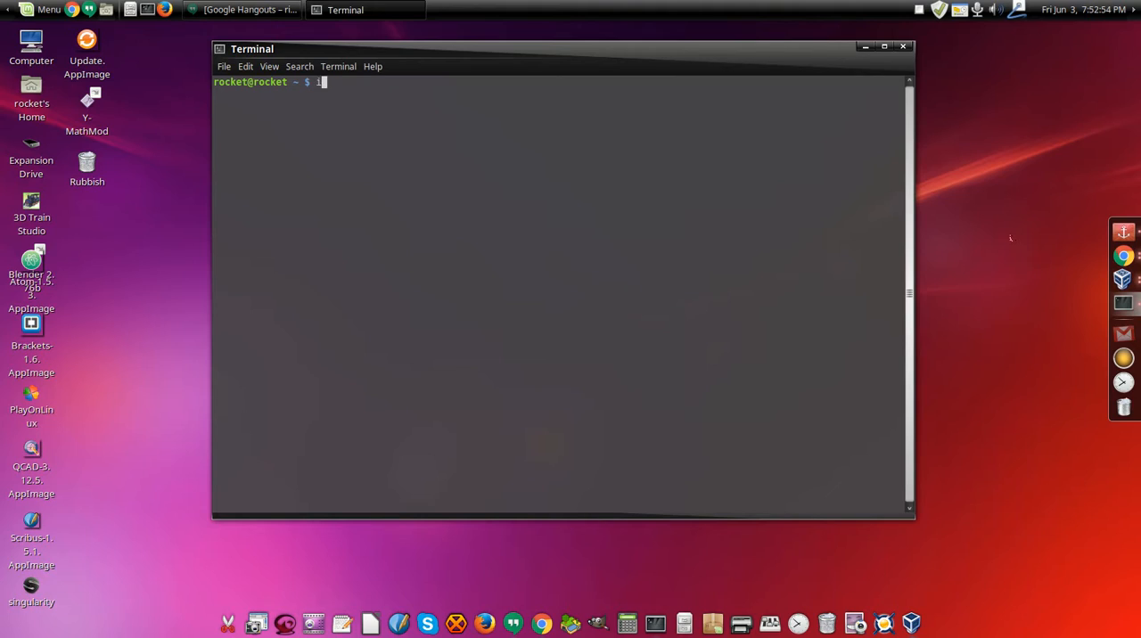
{"action": "type", "text": "nxi"}
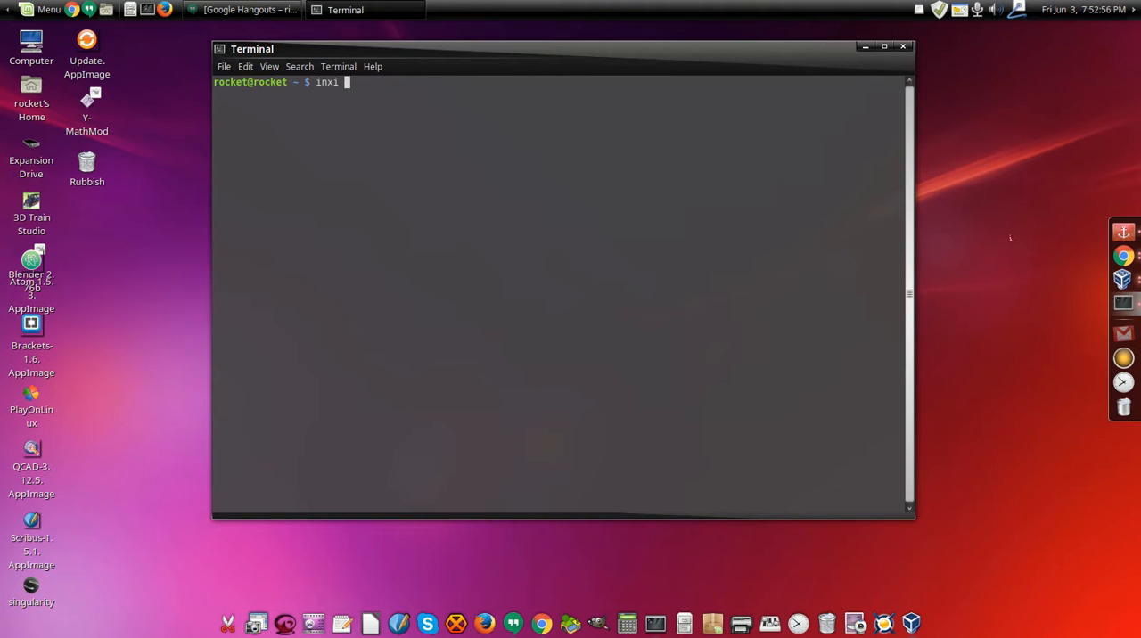
{"action": "type", "text": "-F"}
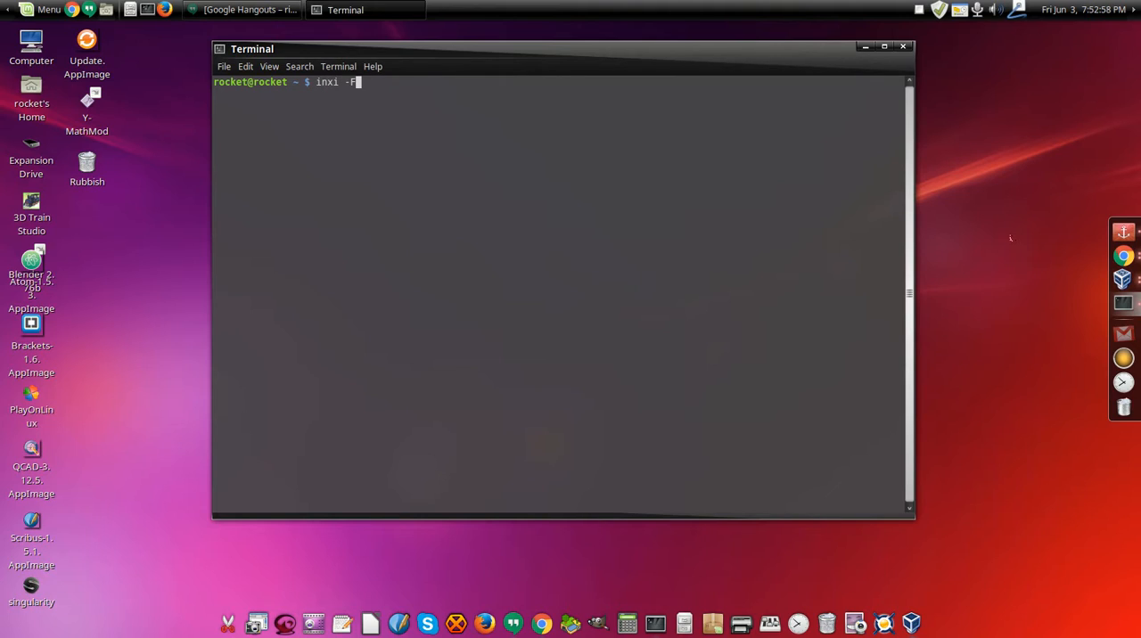
{"action": "key", "text": "Return"}
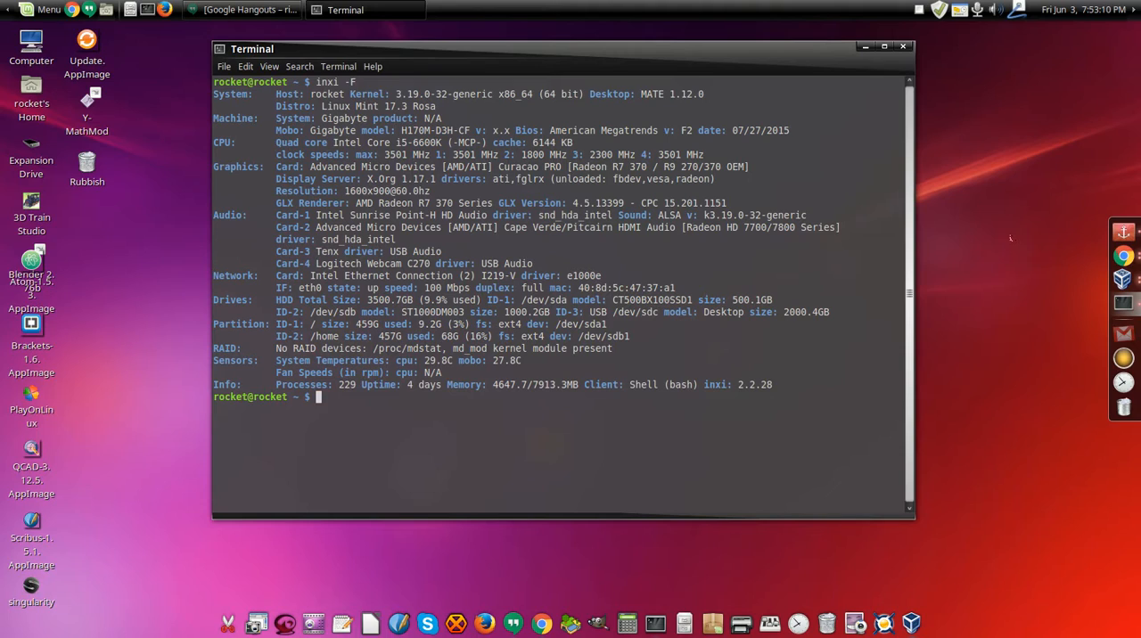
{"action": "mouse_move", "coordinate": [1028, 243]}
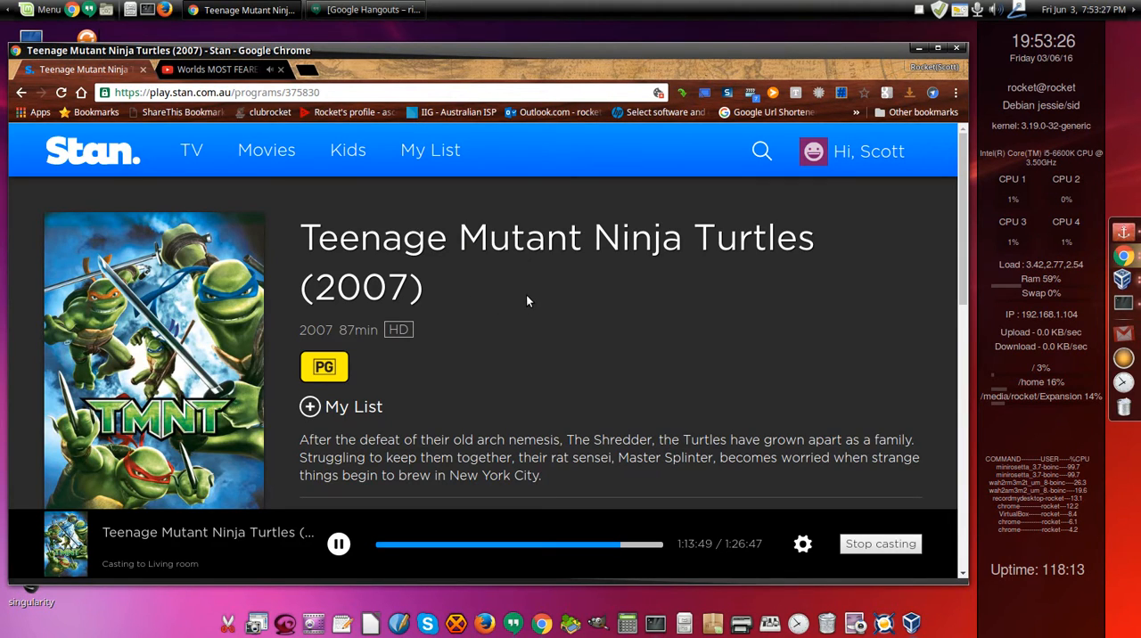
{"action": "mouse_move", "coordinate": [462, 351]}
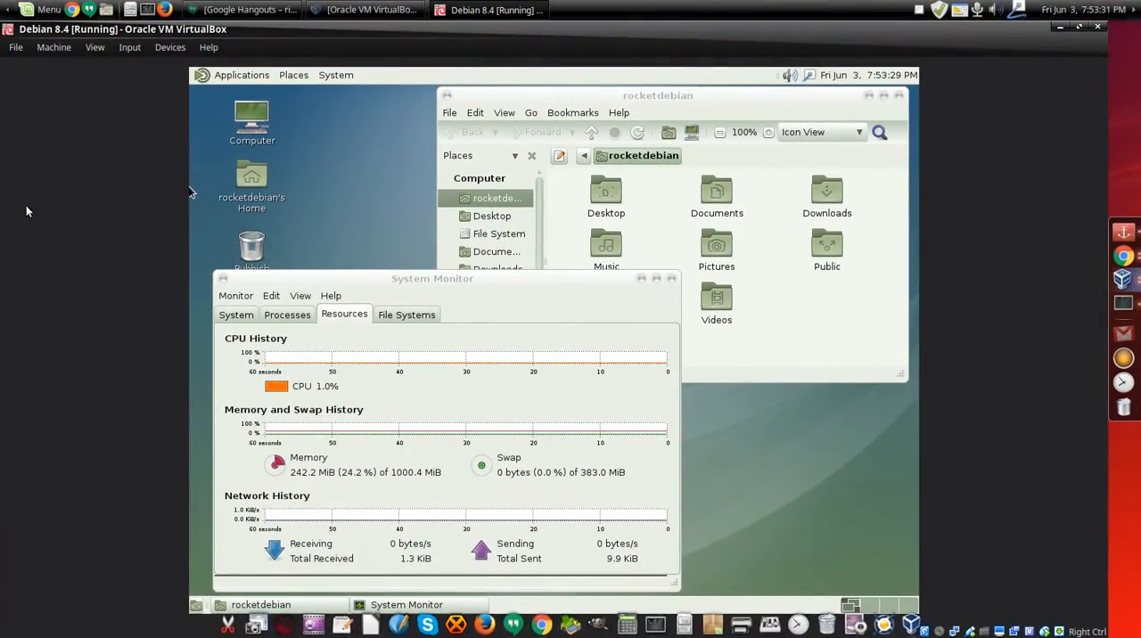
- Reposition the guest's System Monitor window, select Documents in the home folder, and show the Applications menu
{"action": "left_click_drag", "start_coordinate": [432, 278], "coordinate": [535, 250]}
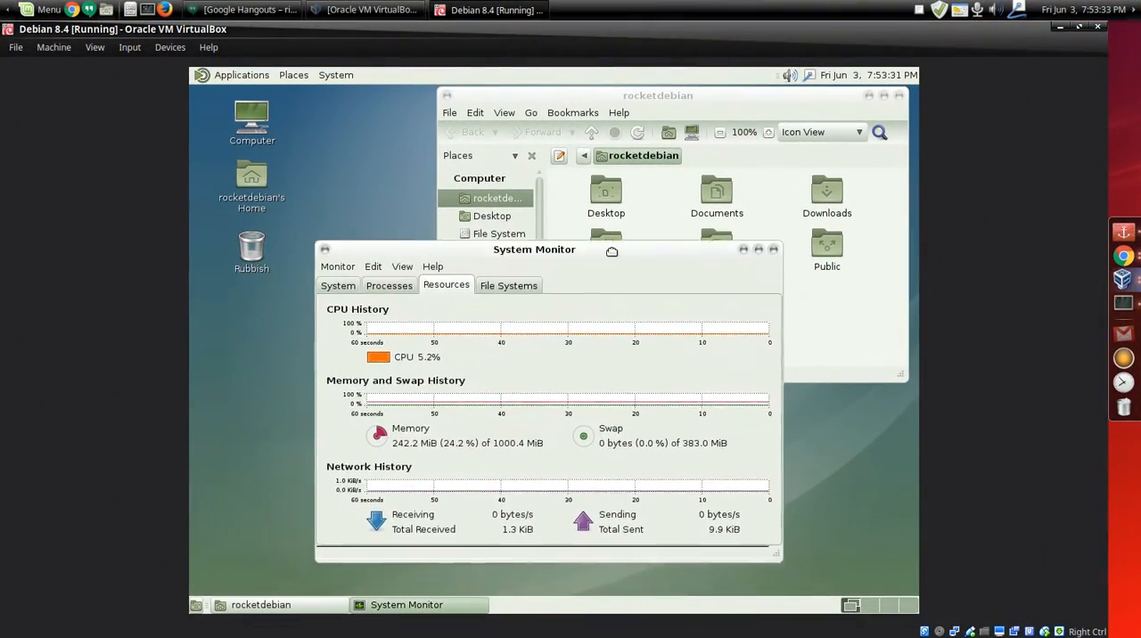
{"action": "left_click_drag", "start_coordinate": [534, 249], "coordinate": [502, 267]}
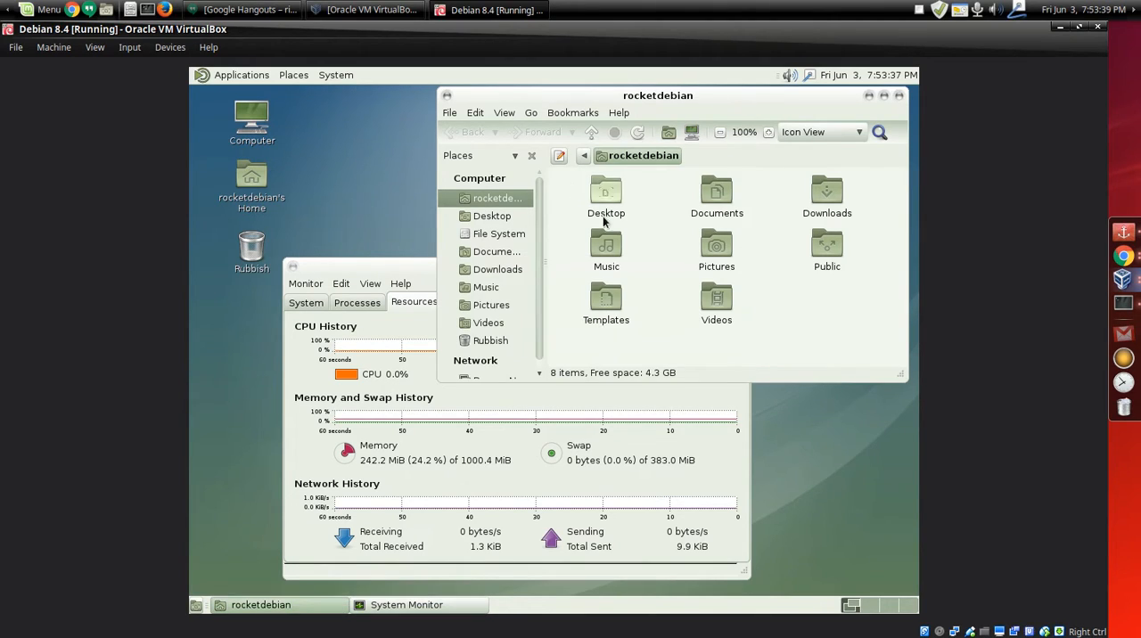
{"action": "double_click", "coordinate": [717, 194]}
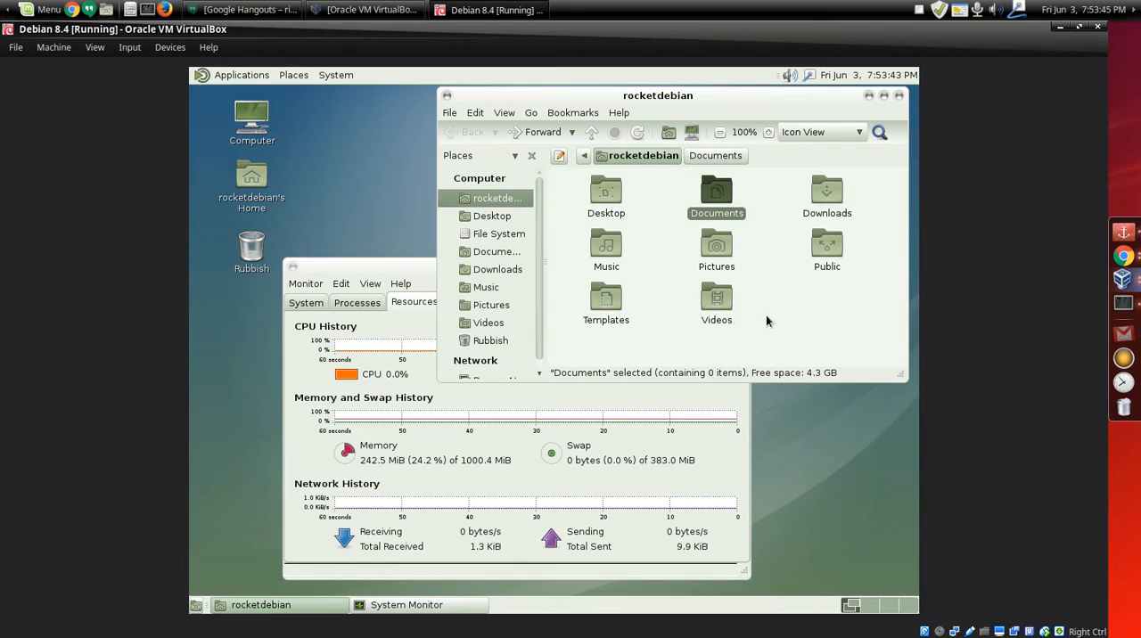
{"action": "mouse_move", "coordinate": [276, 102]}
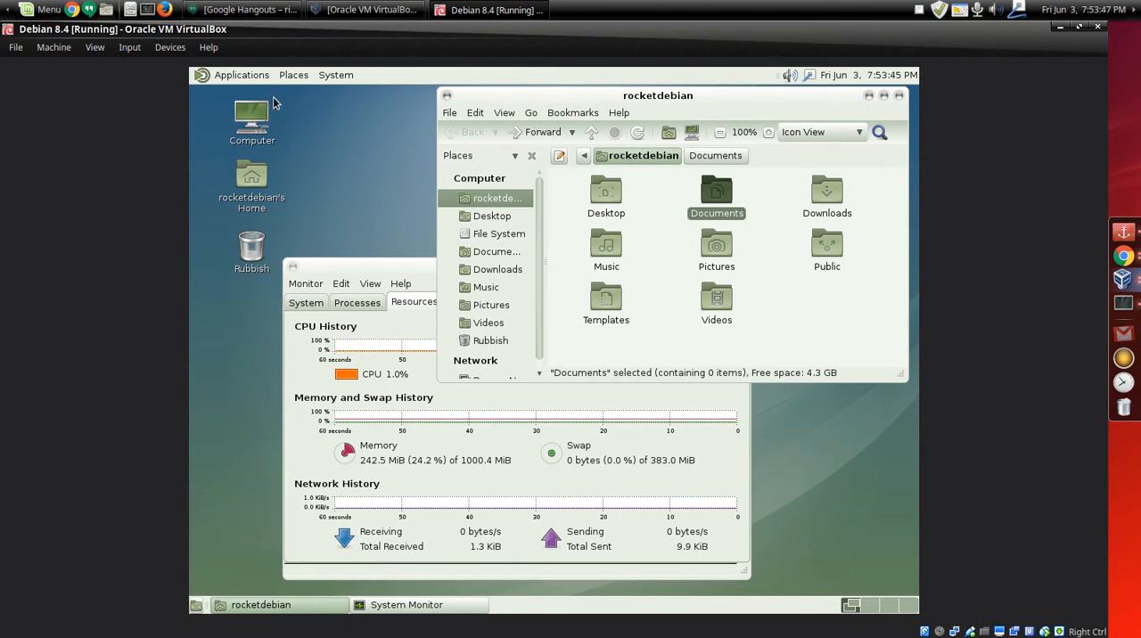
{"action": "left_click", "coordinate": [241, 75]}
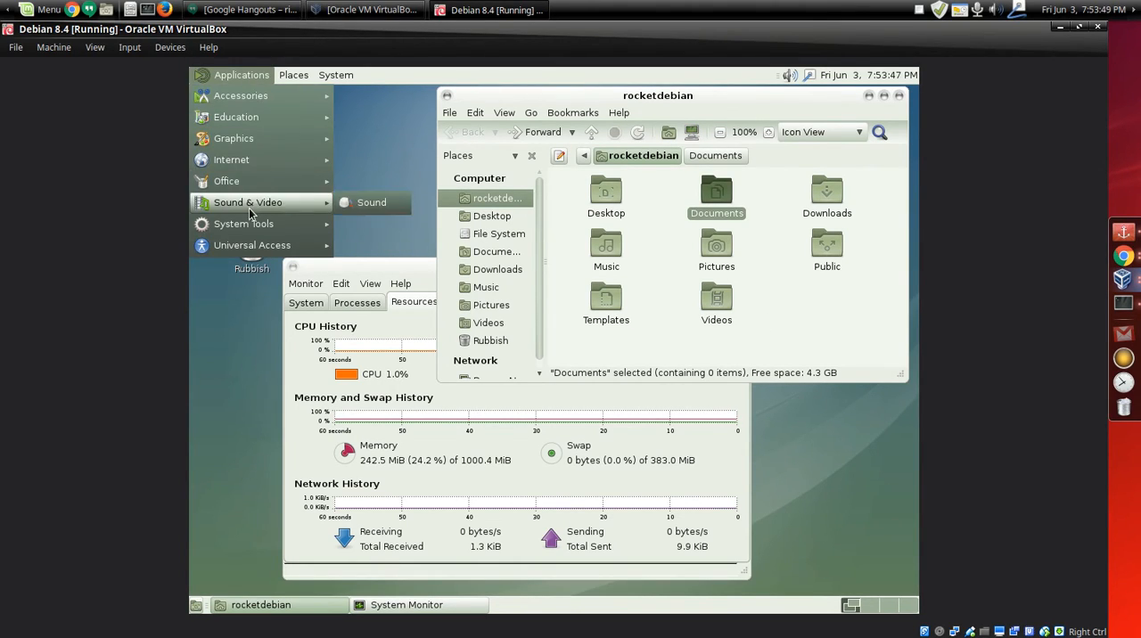